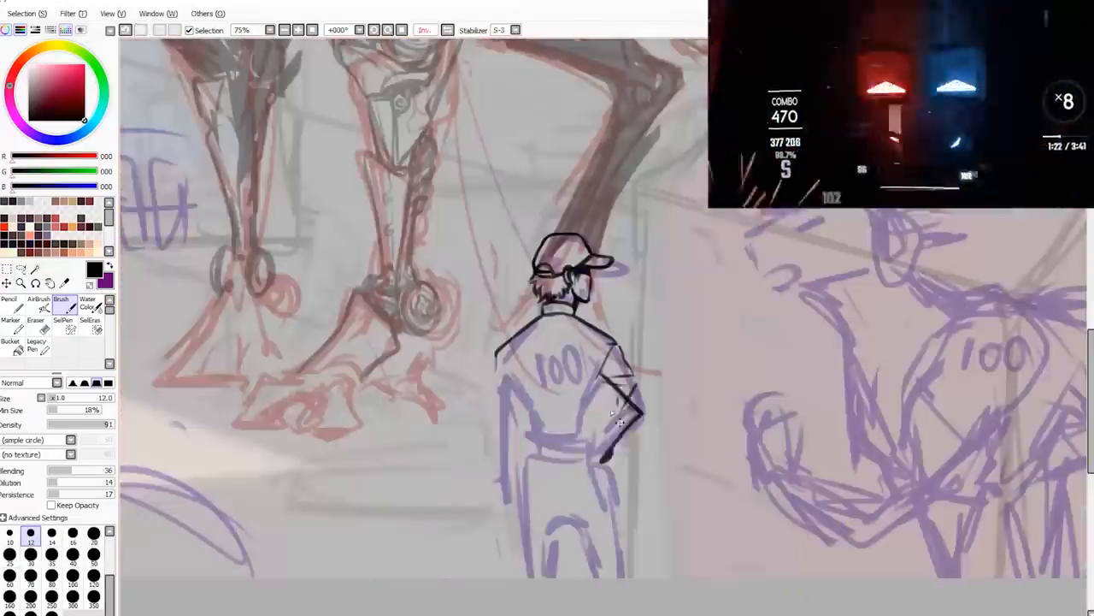
# Mirror the canvas to check the worker's inking and dragon's red-and-white rendering, then fit the whole hangar scene in view
pyautogui.click(36, 314)
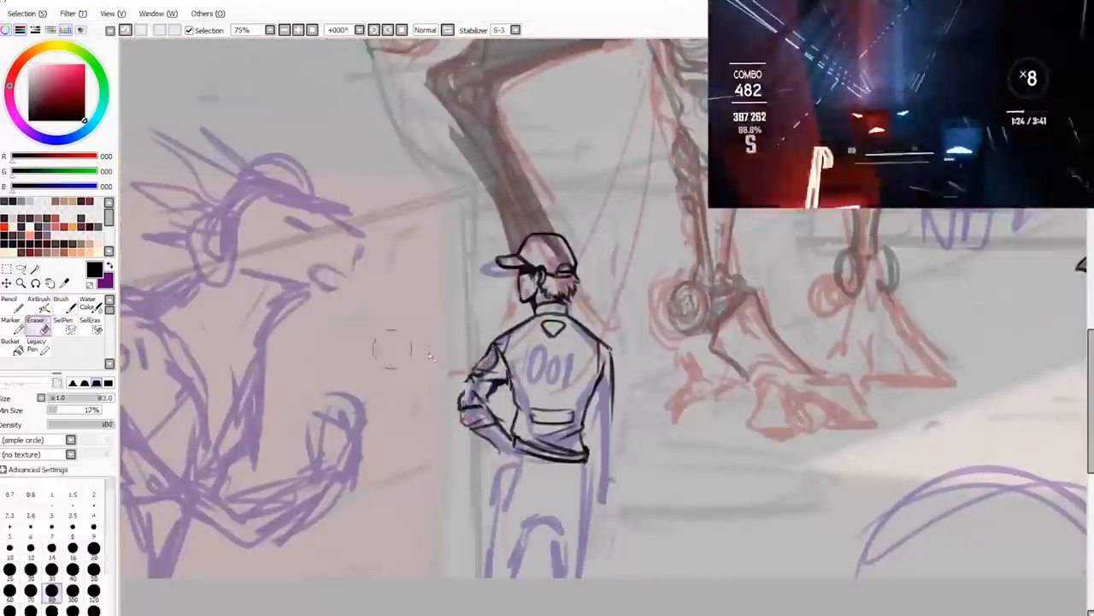
pyautogui.click(62, 301)
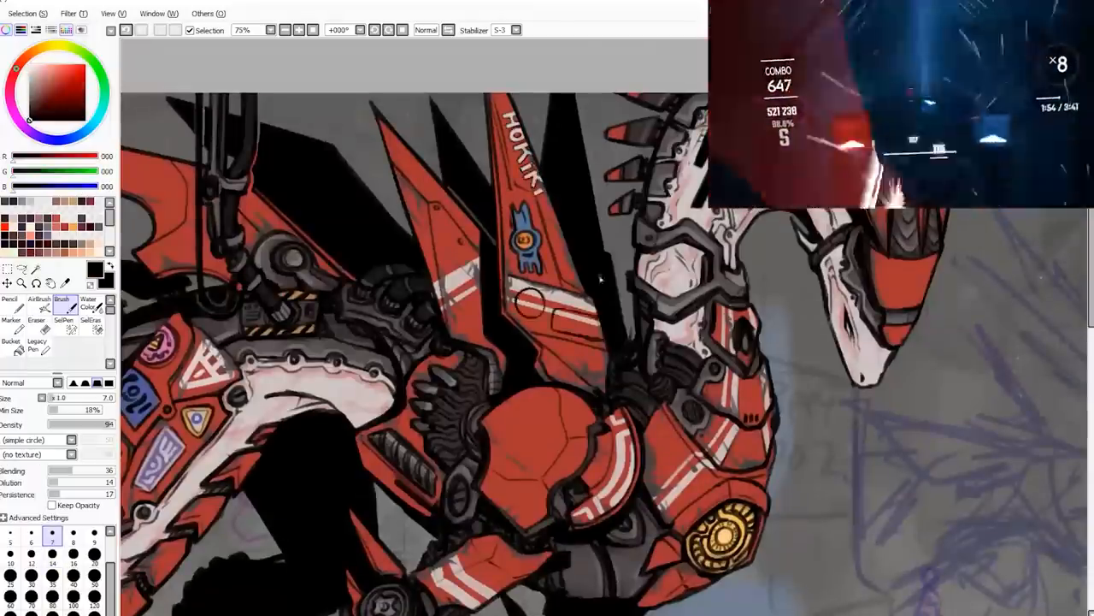
pyautogui.click(299, 31)
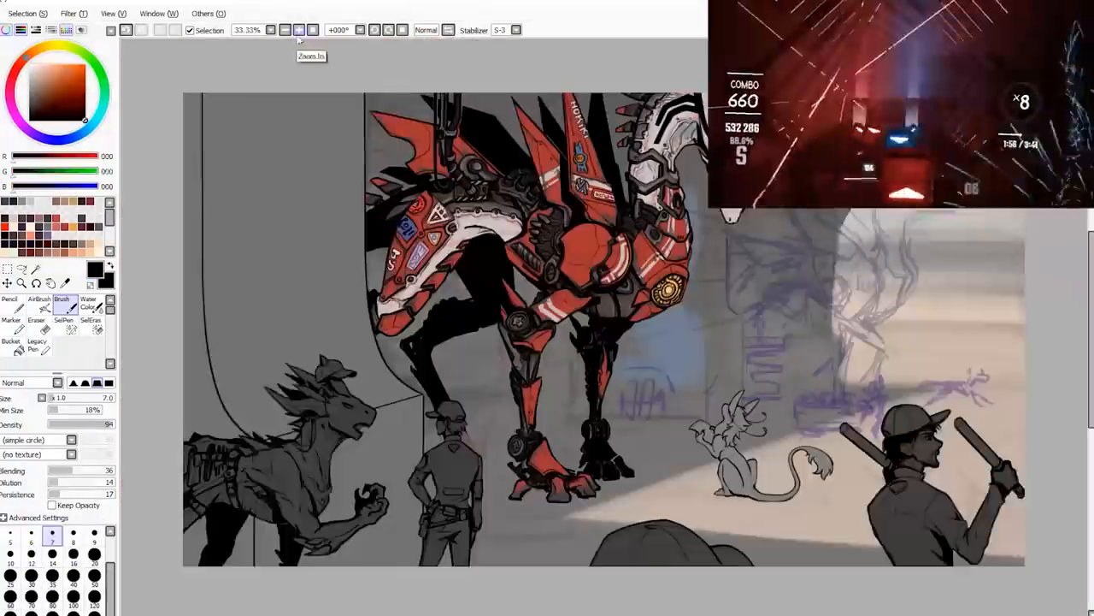